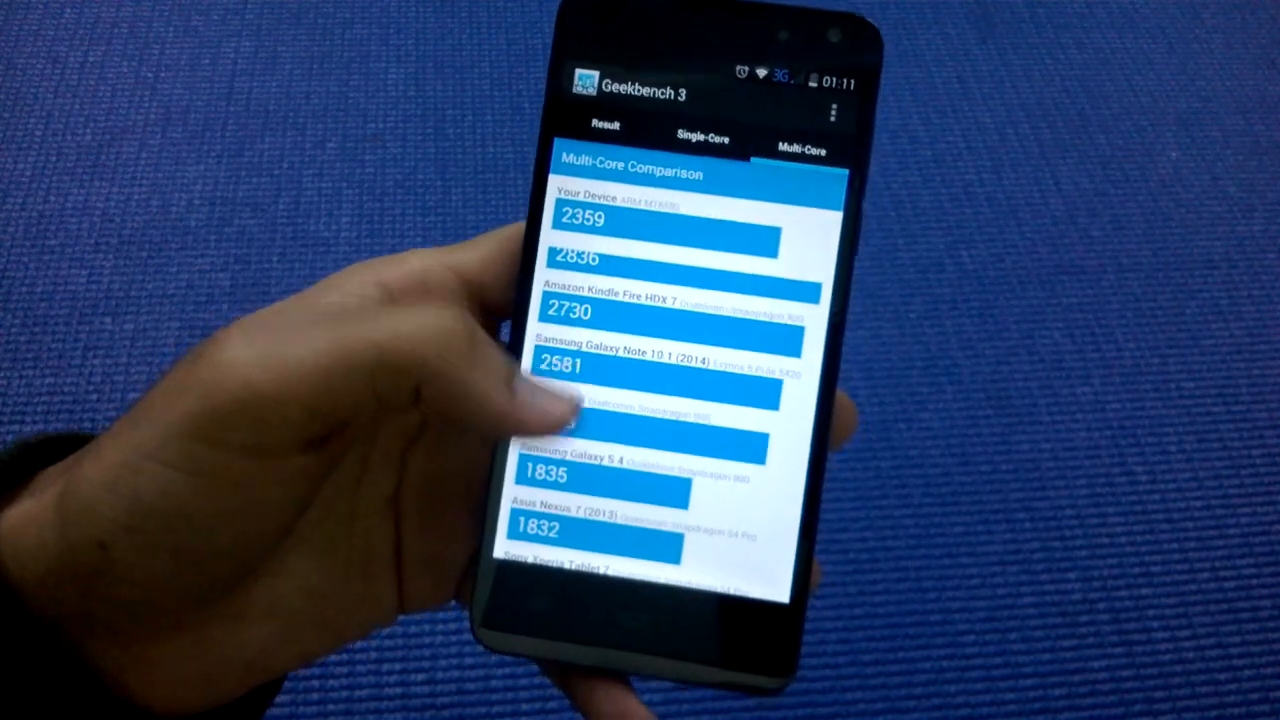
{"action": "scroll", "scroll_direction": "down", "scroll_amount": 3}
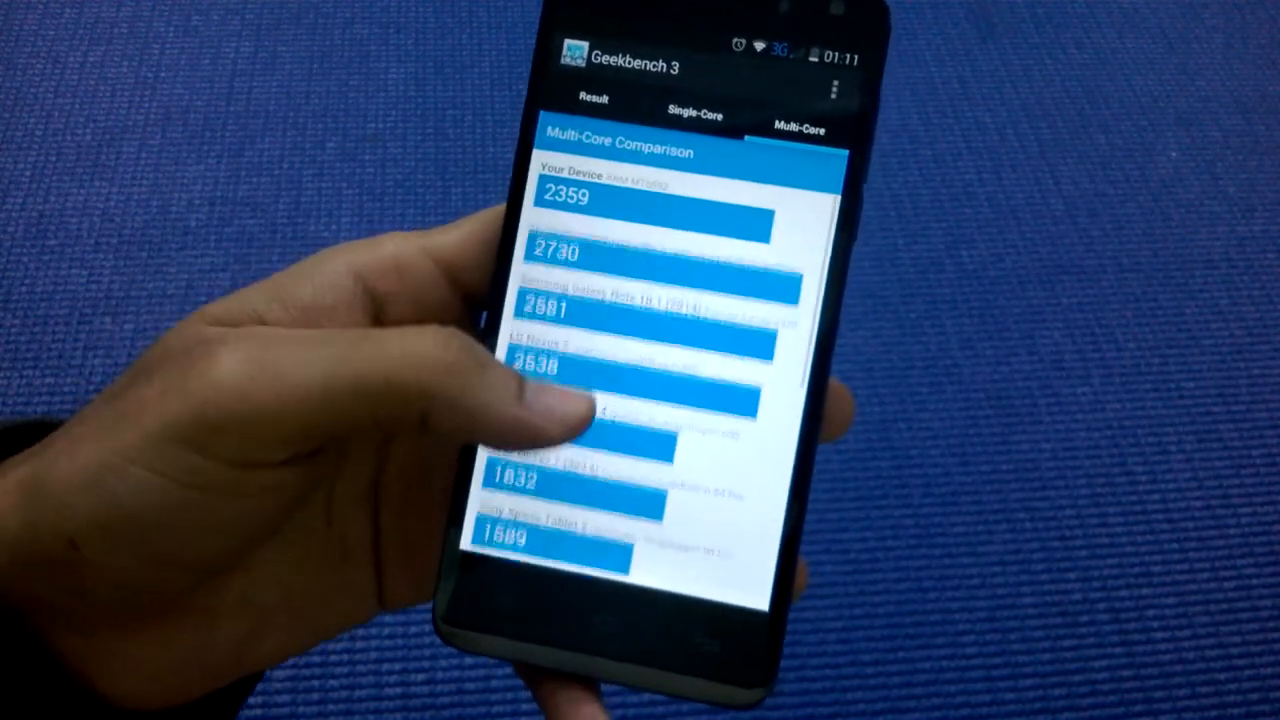